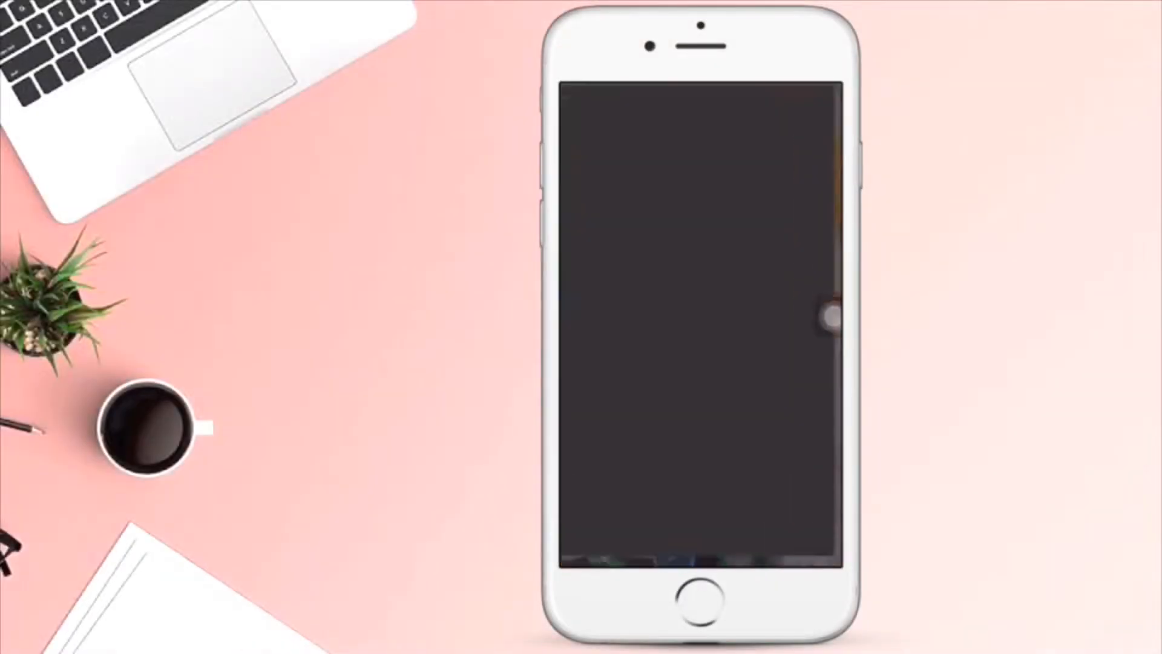
# Create a new wide presentation using the White theme
pyautogui.click(695, 319)
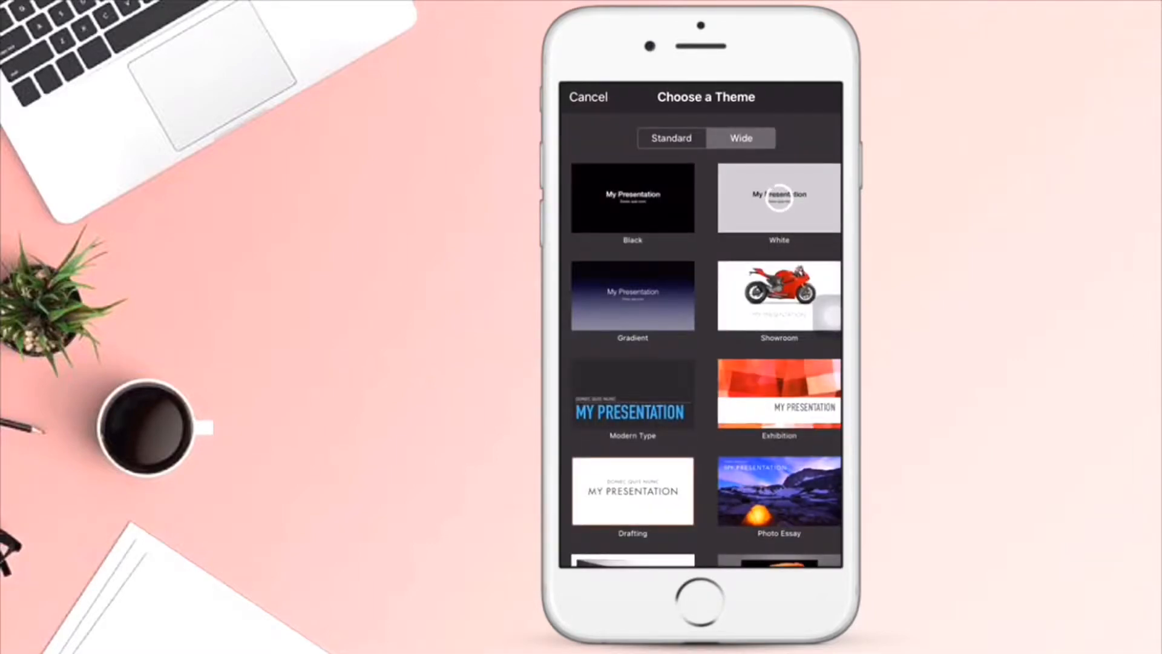
pyautogui.click(779, 196)
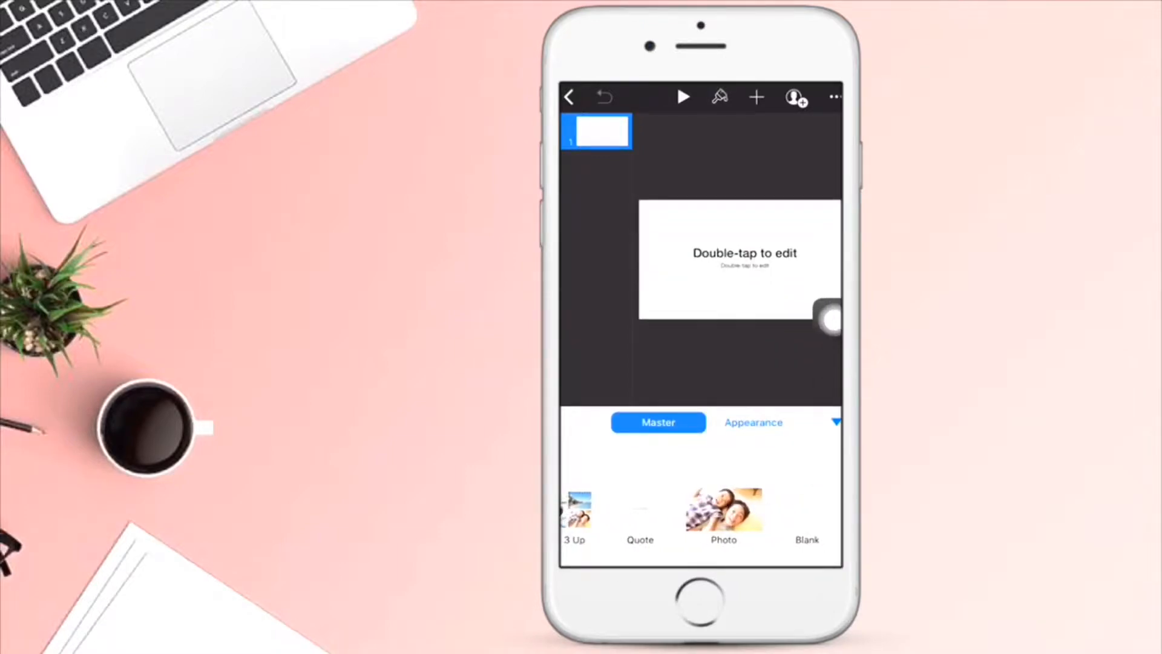
# Insert the pastel blue-and-pink photo from All Photos onto the slide
pyautogui.click(806, 512)
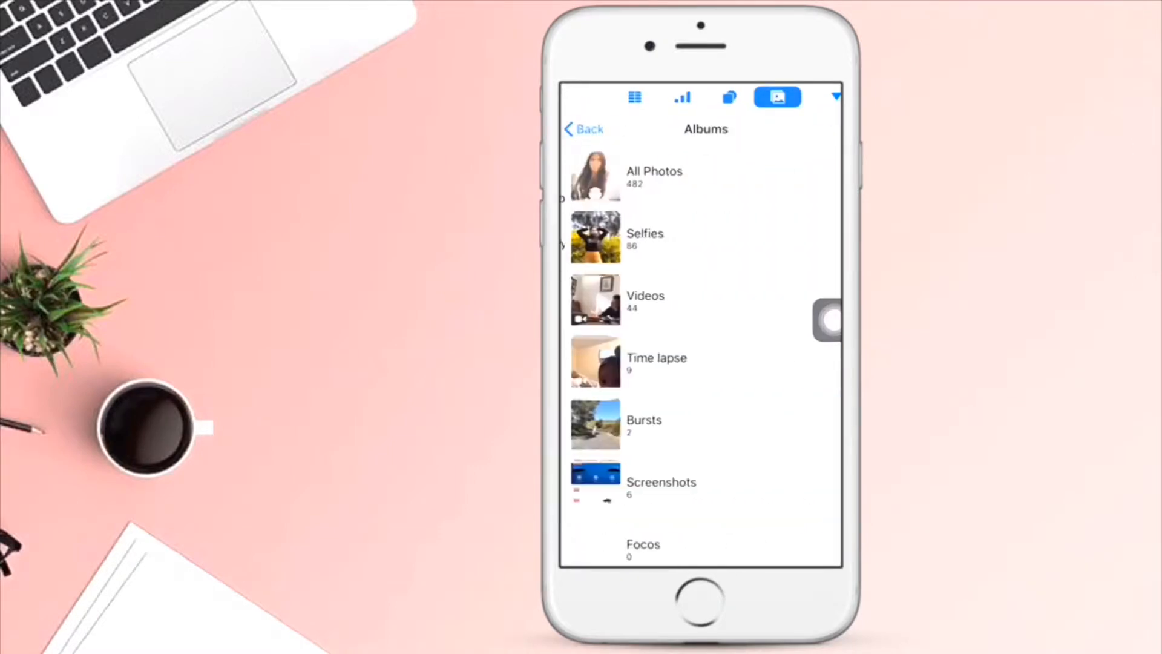
pyautogui.click(654, 177)
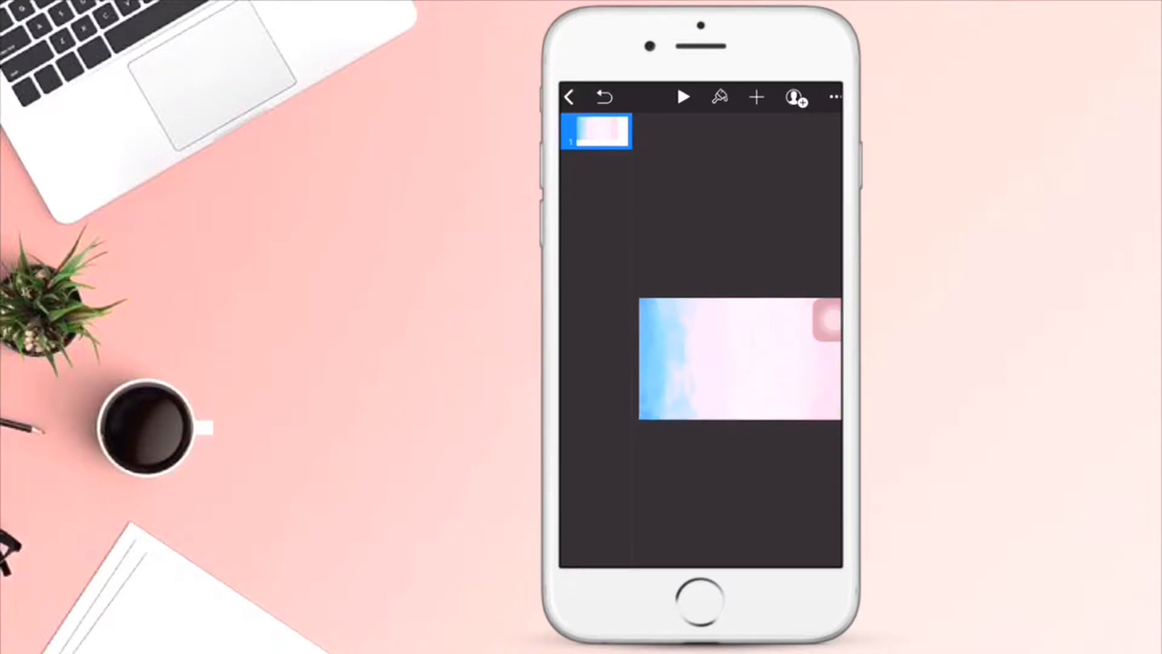
pyautogui.click(756, 97)
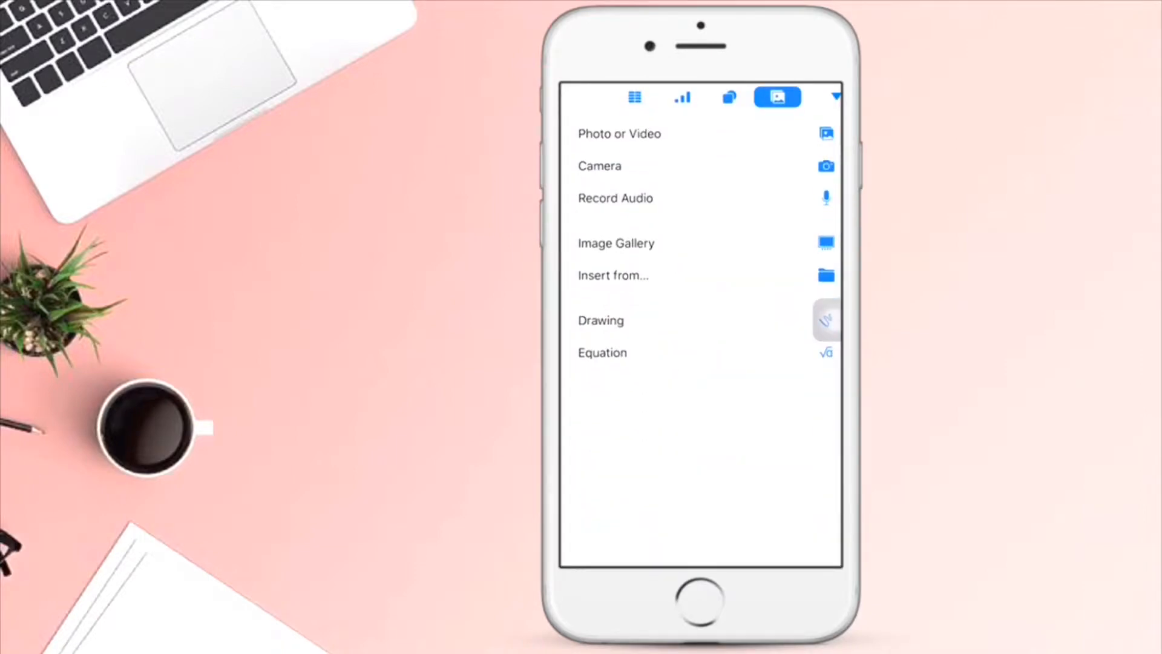
# Scroll All Photos to the woman's portrait and insert it on the slide
pyautogui.click(620, 133)
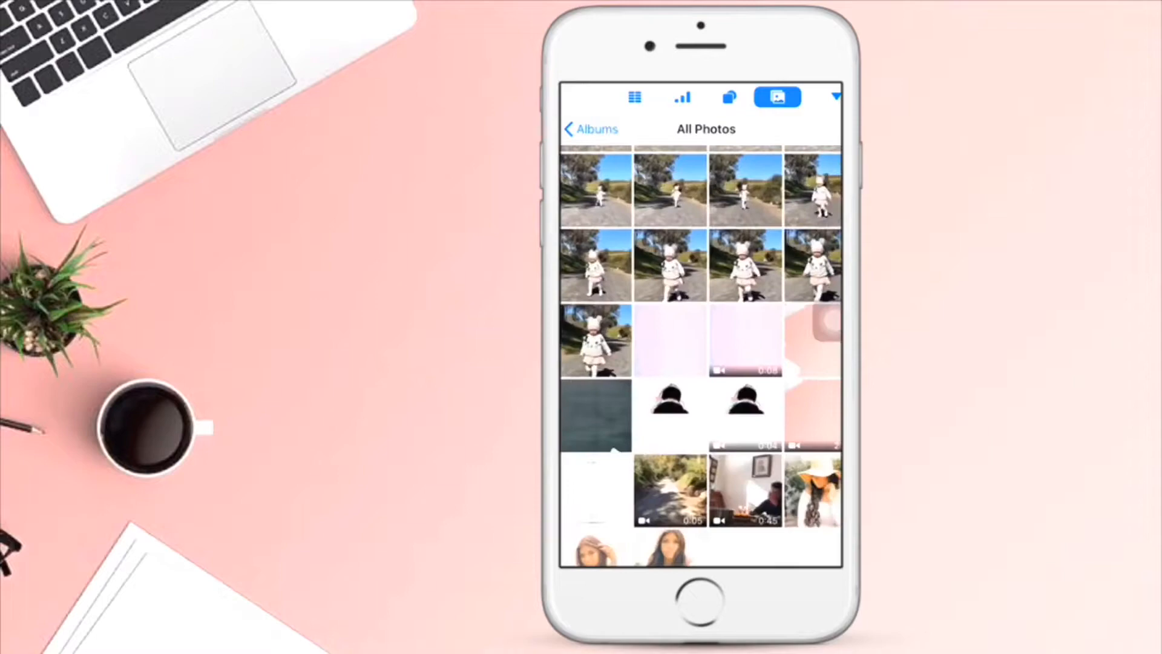
pyautogui.scroll(-3)
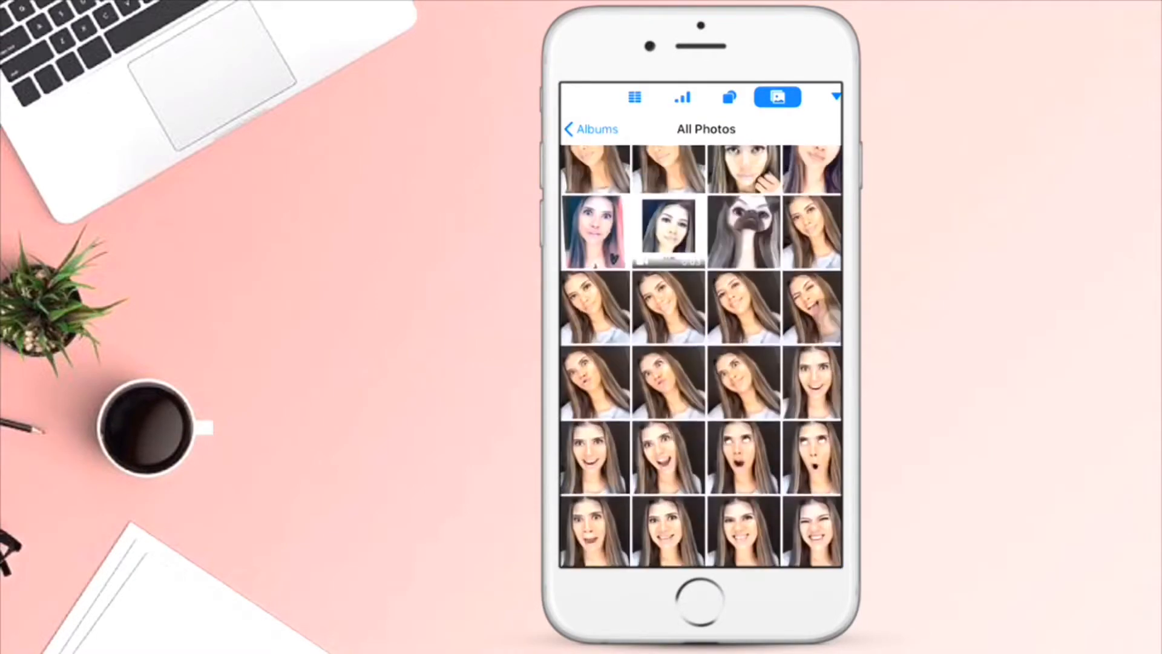
pyautogui.scroll(-3)
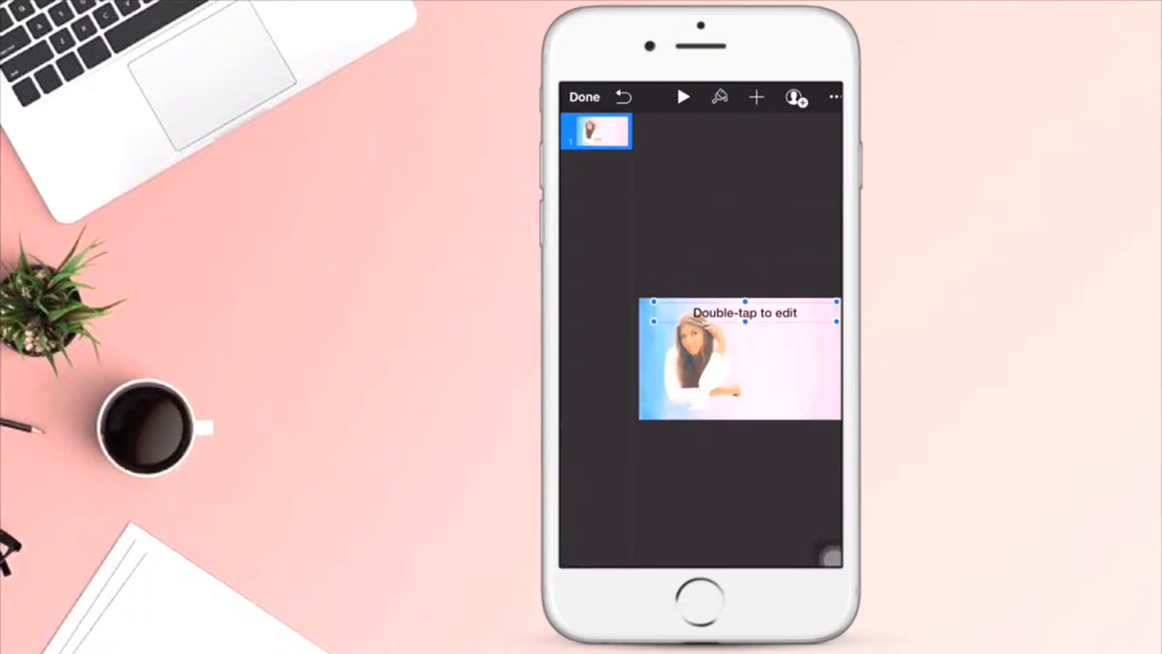
# Type 'Maria in Australia' and 'Ciss sa Pinas' into the title placeholder
pyautogui.doubleClick(739, 311)
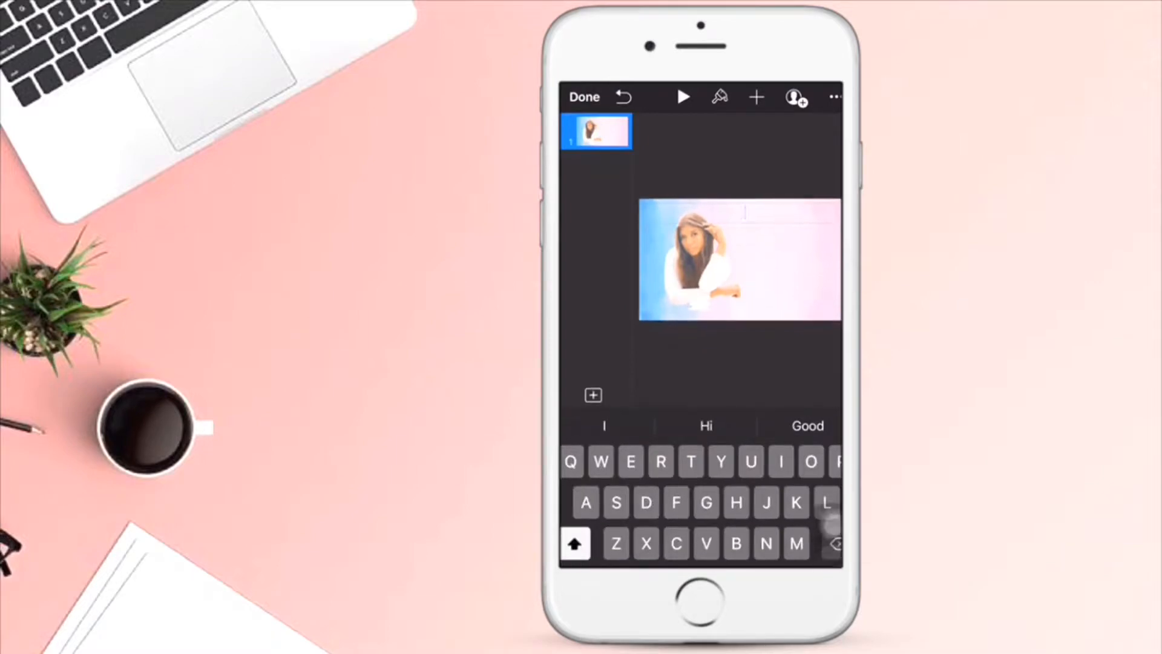
pyautogui.write('Maria in Australia')
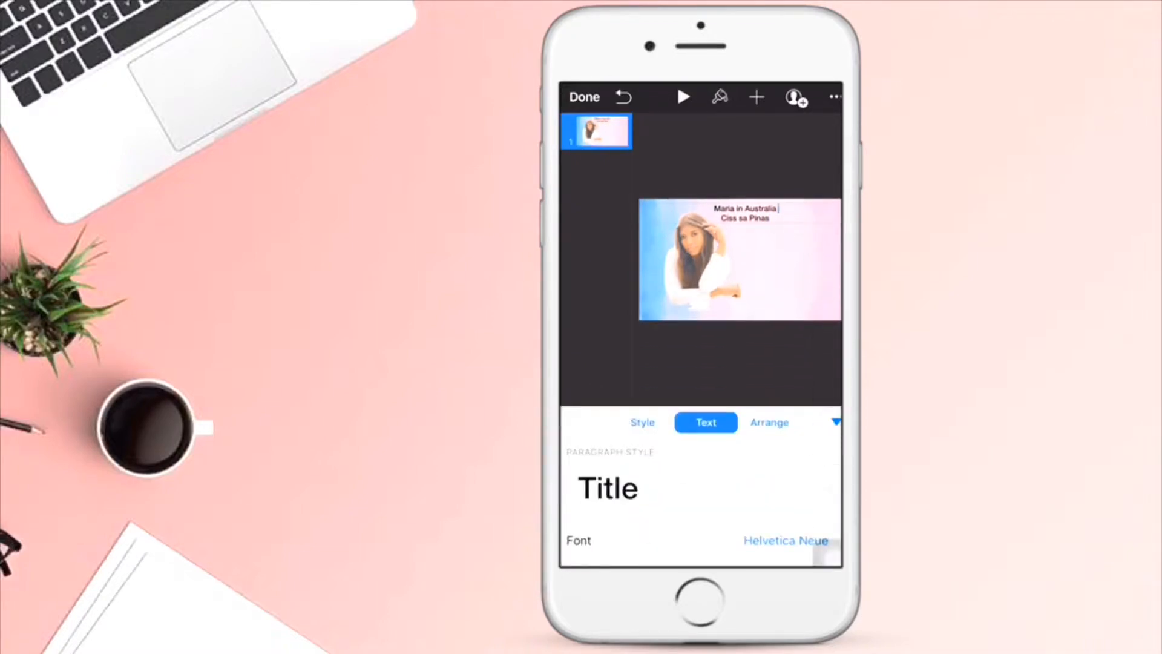
# Browse the font list, then increase the title's text size
pyautogui.click(785, 540)
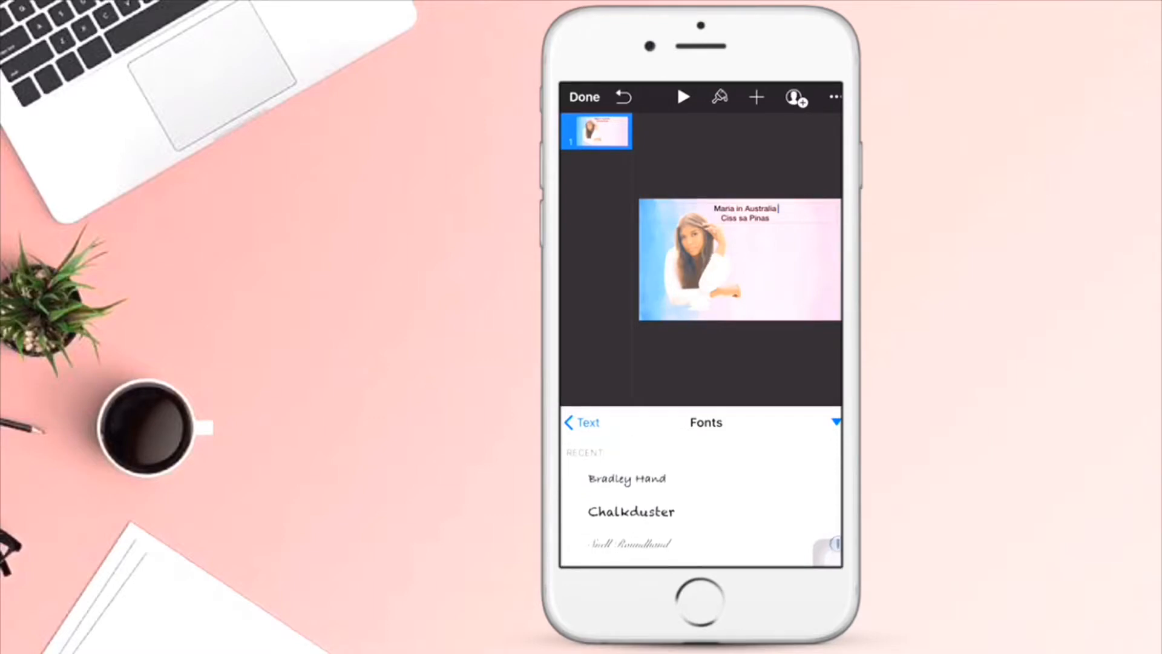
pyautogui.click(627, 478)
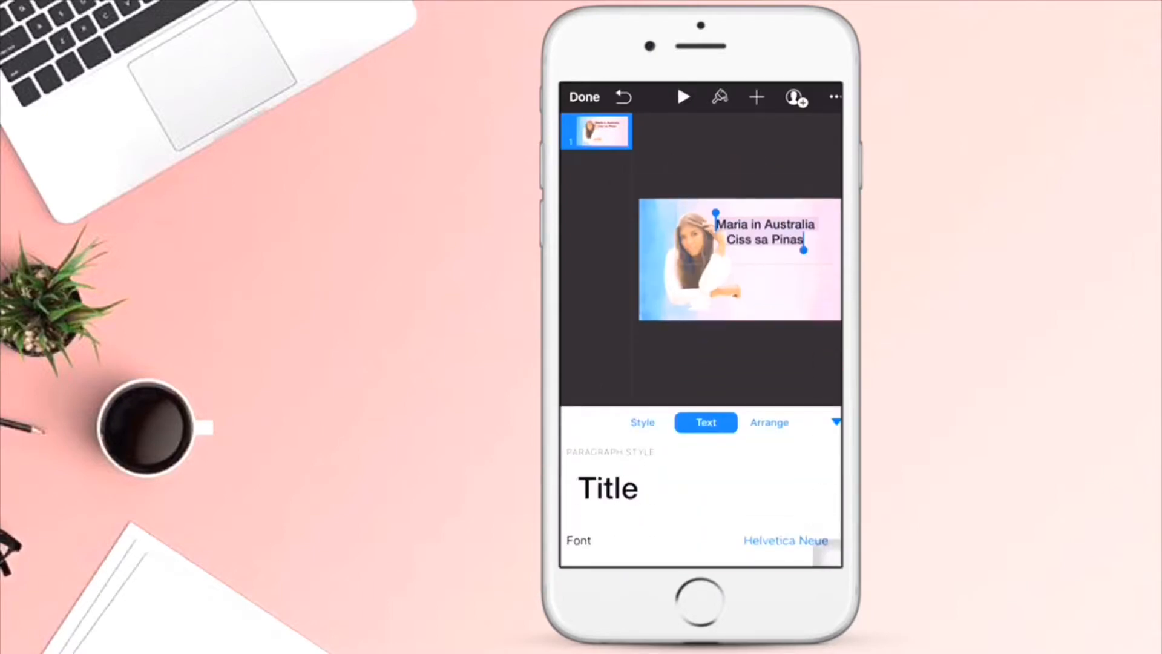
# Browse paragraph styles, then apply the Bradley Hand font to the title
pyautogui.click(606, 488)
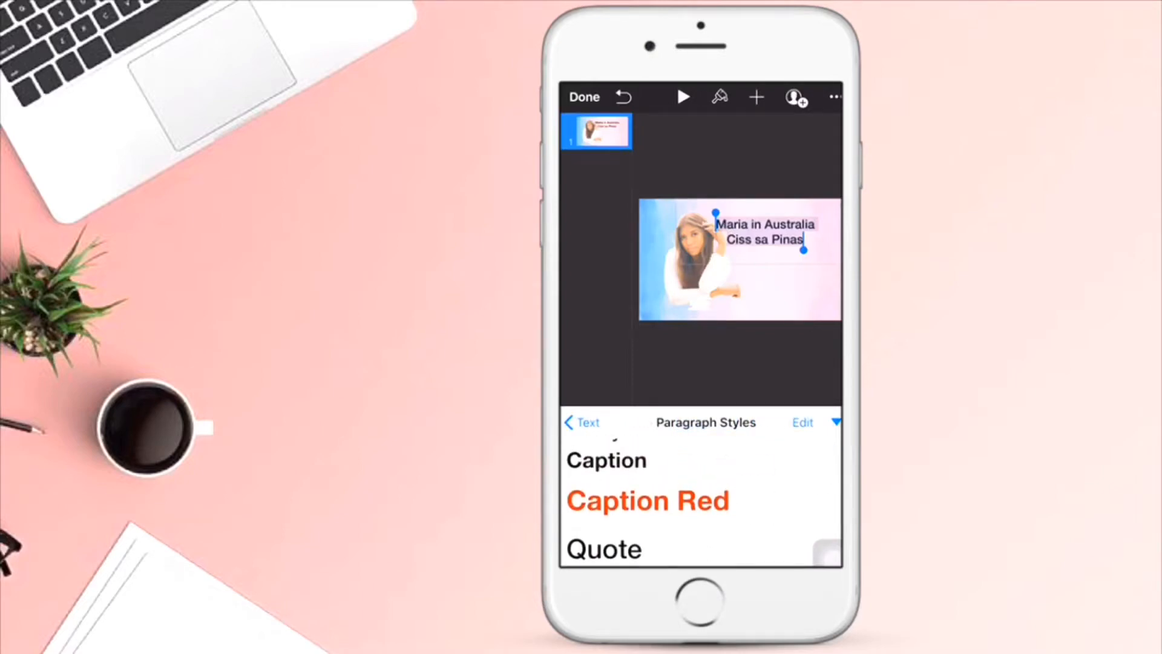
pyautogui.scroll(-3)
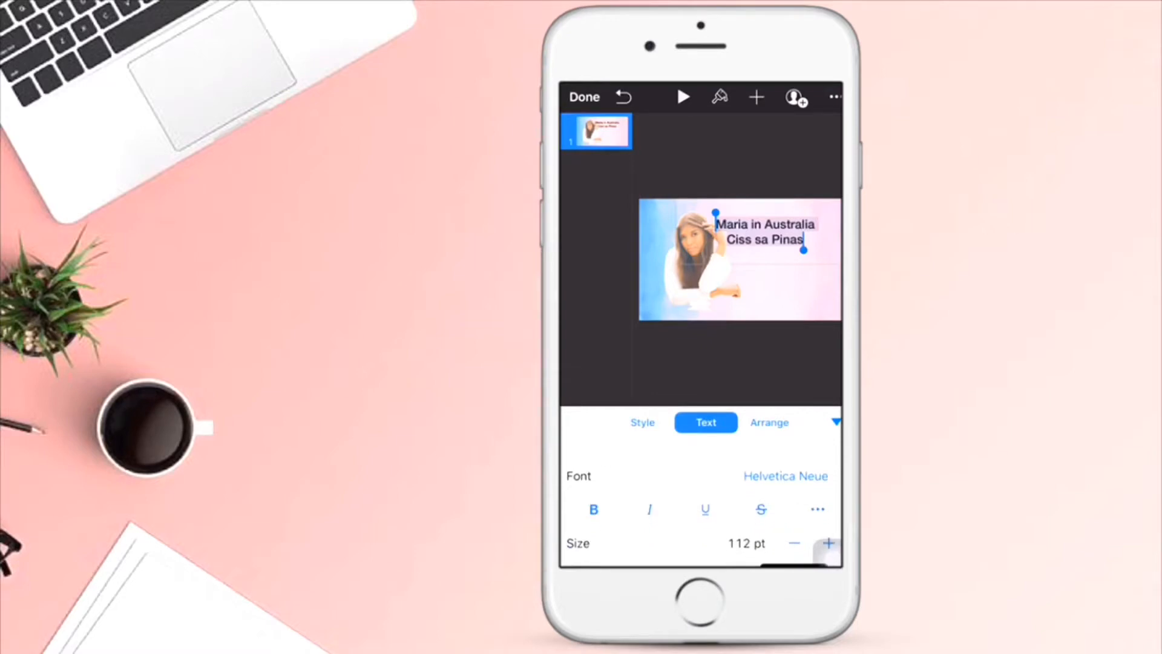
pyautogui.click(785, 476)
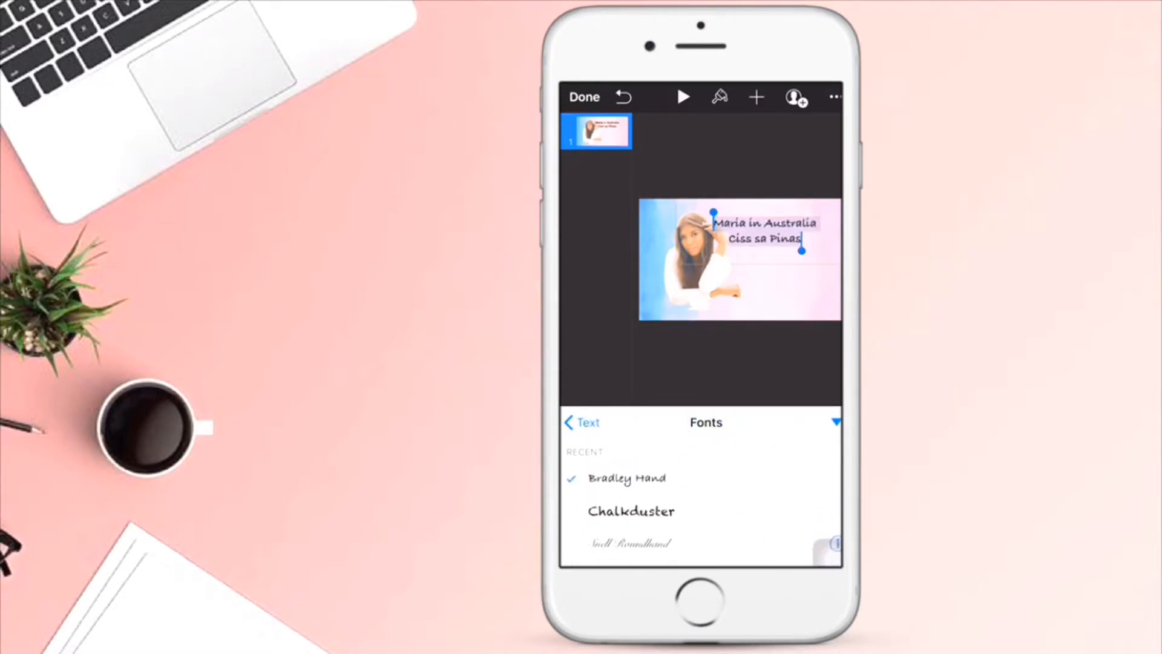
pyautogui.click(583, 97)
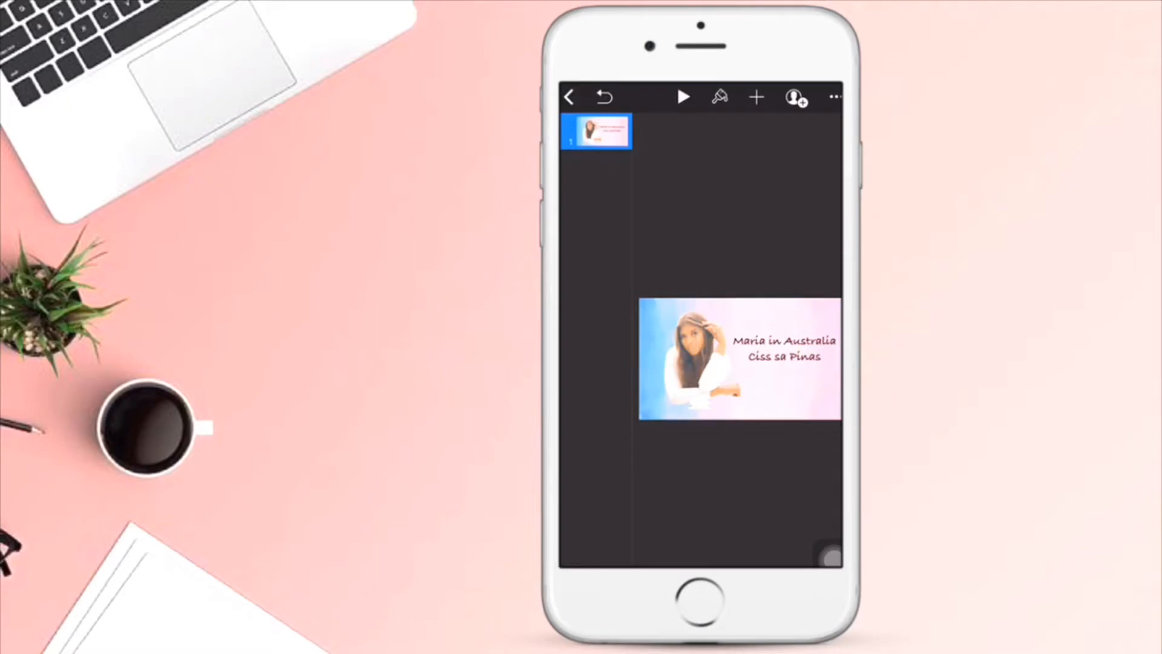
pyautogui.click(739, 362)
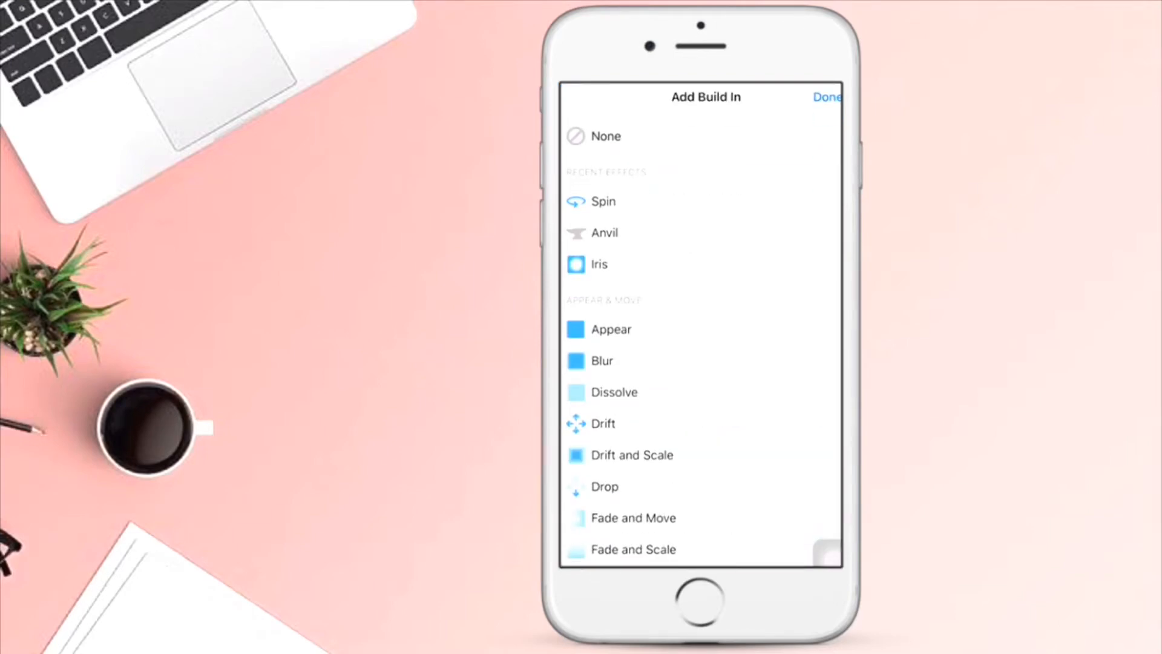
# Scroll through the build-out effects for the slide object
pyautogui.scroll(-3)
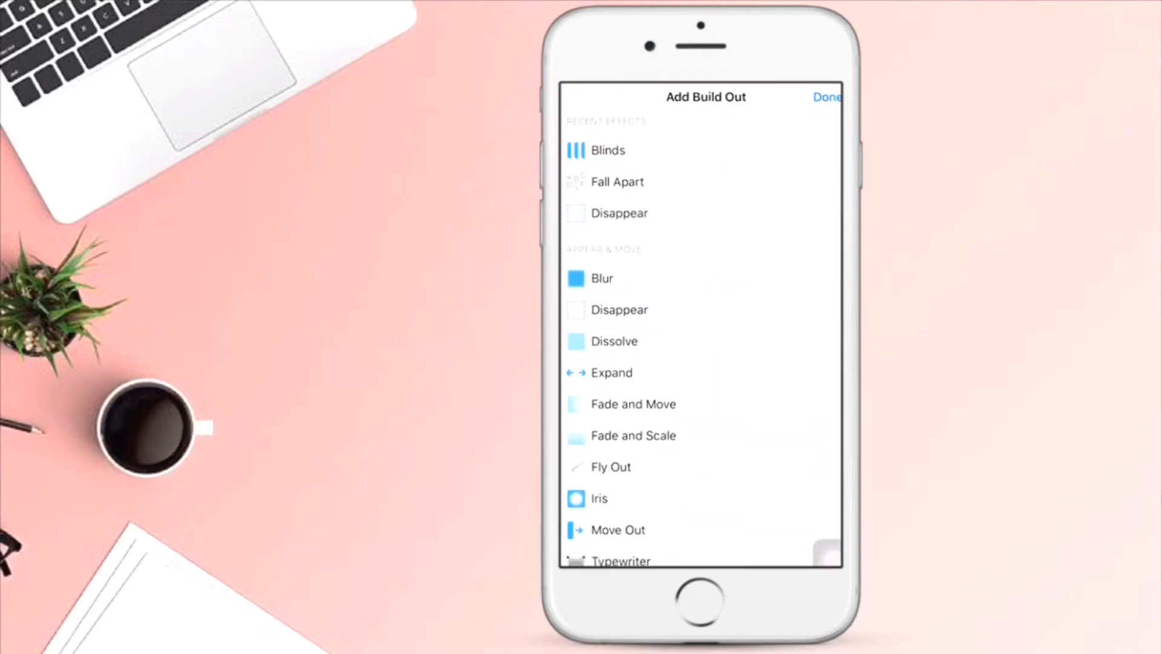
pyautogui.scroll(-3)
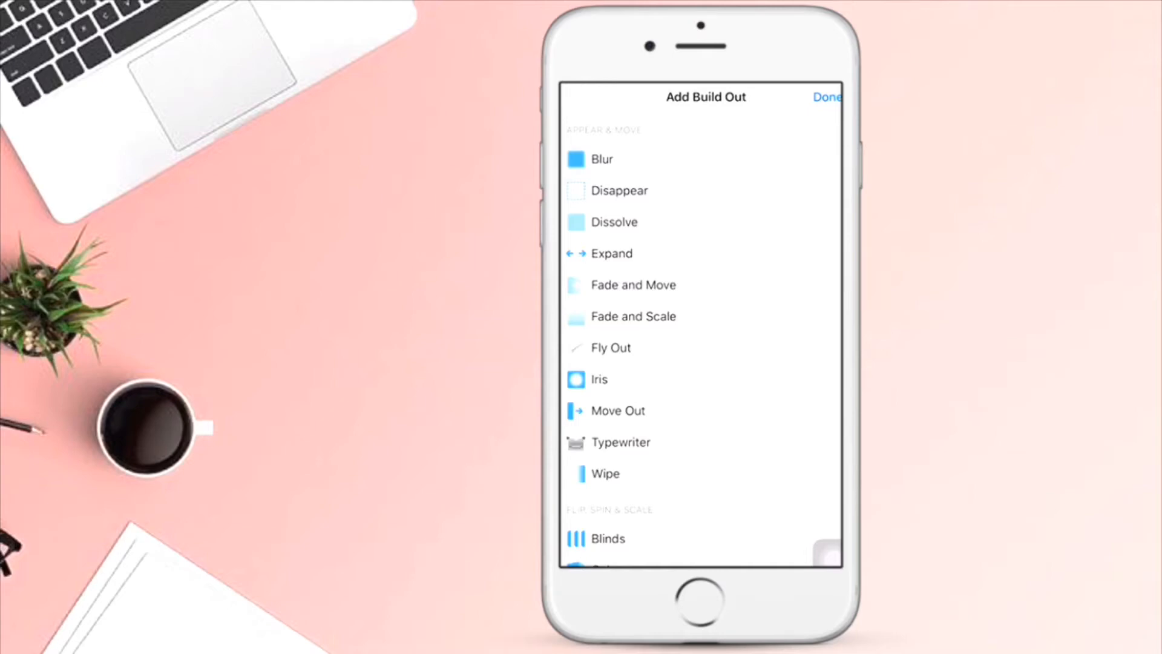
pyautogui.scroll(-3)
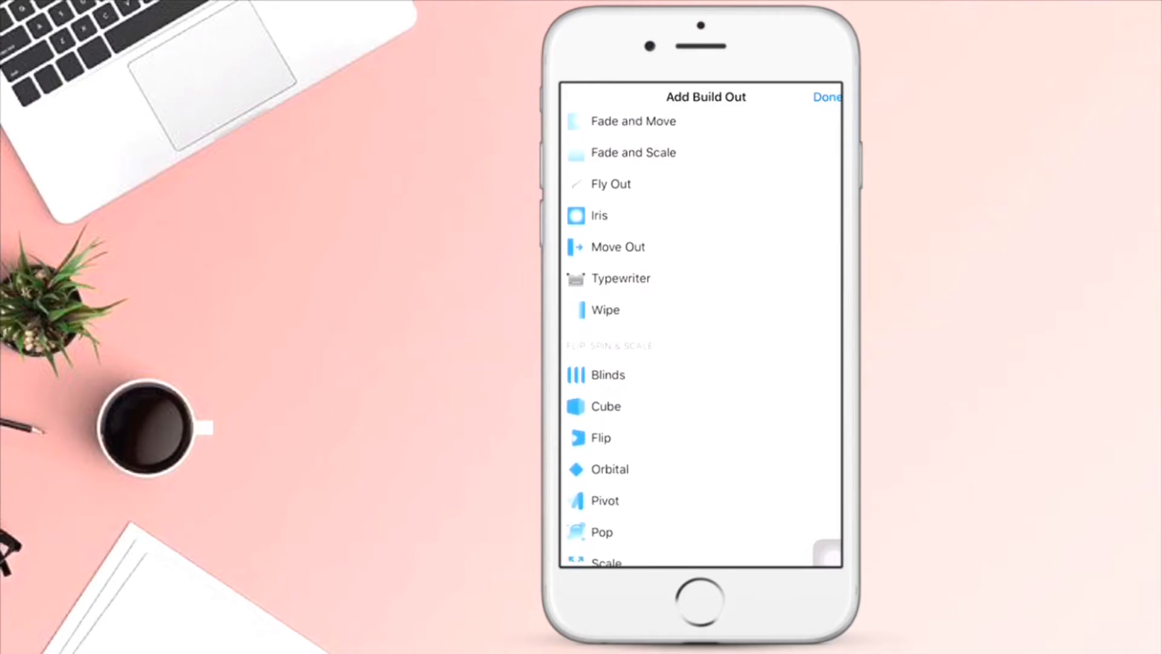
pyautogui.scroll(-3)
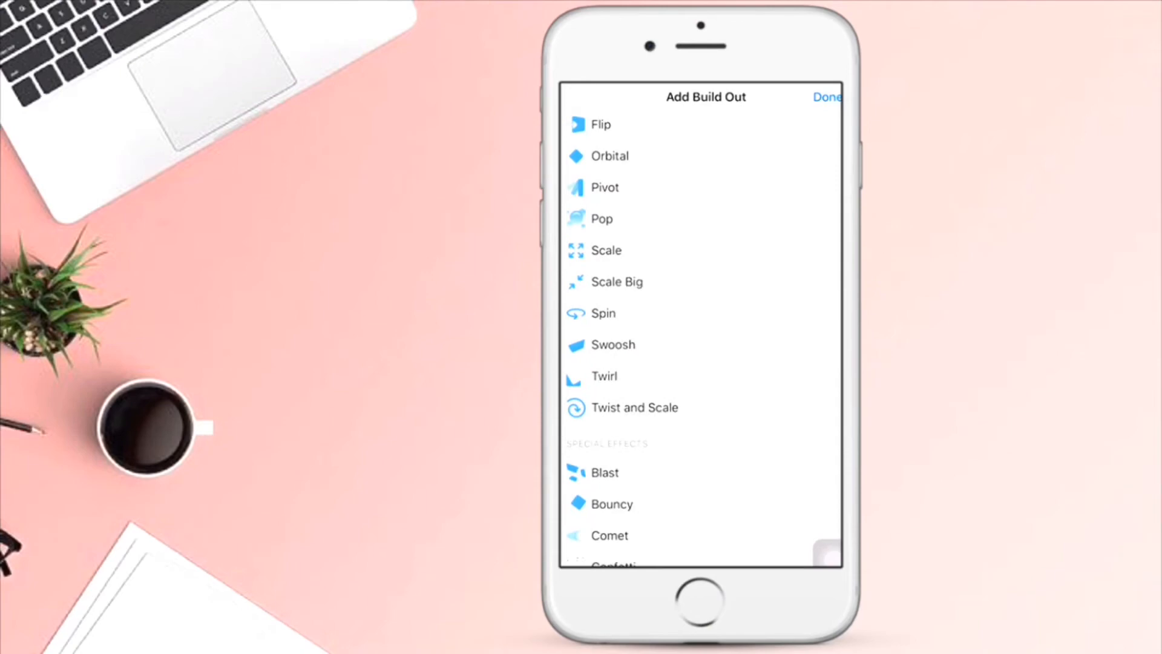
pyautogui.scroll(-3)
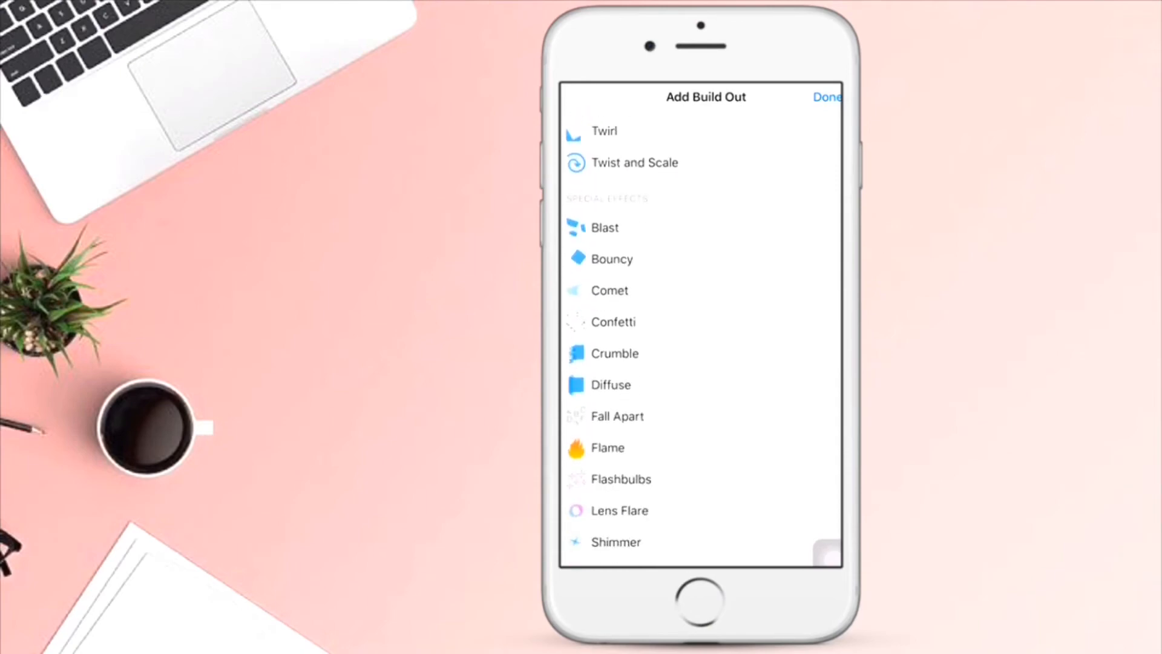
pyautogui.scroll(-3)
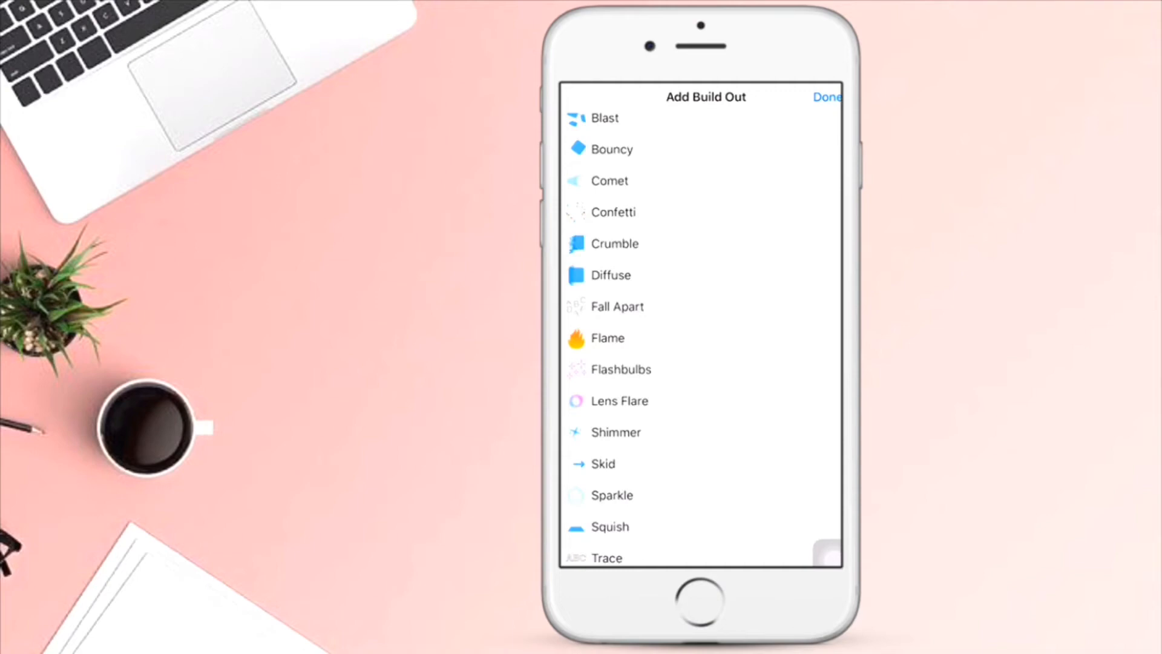